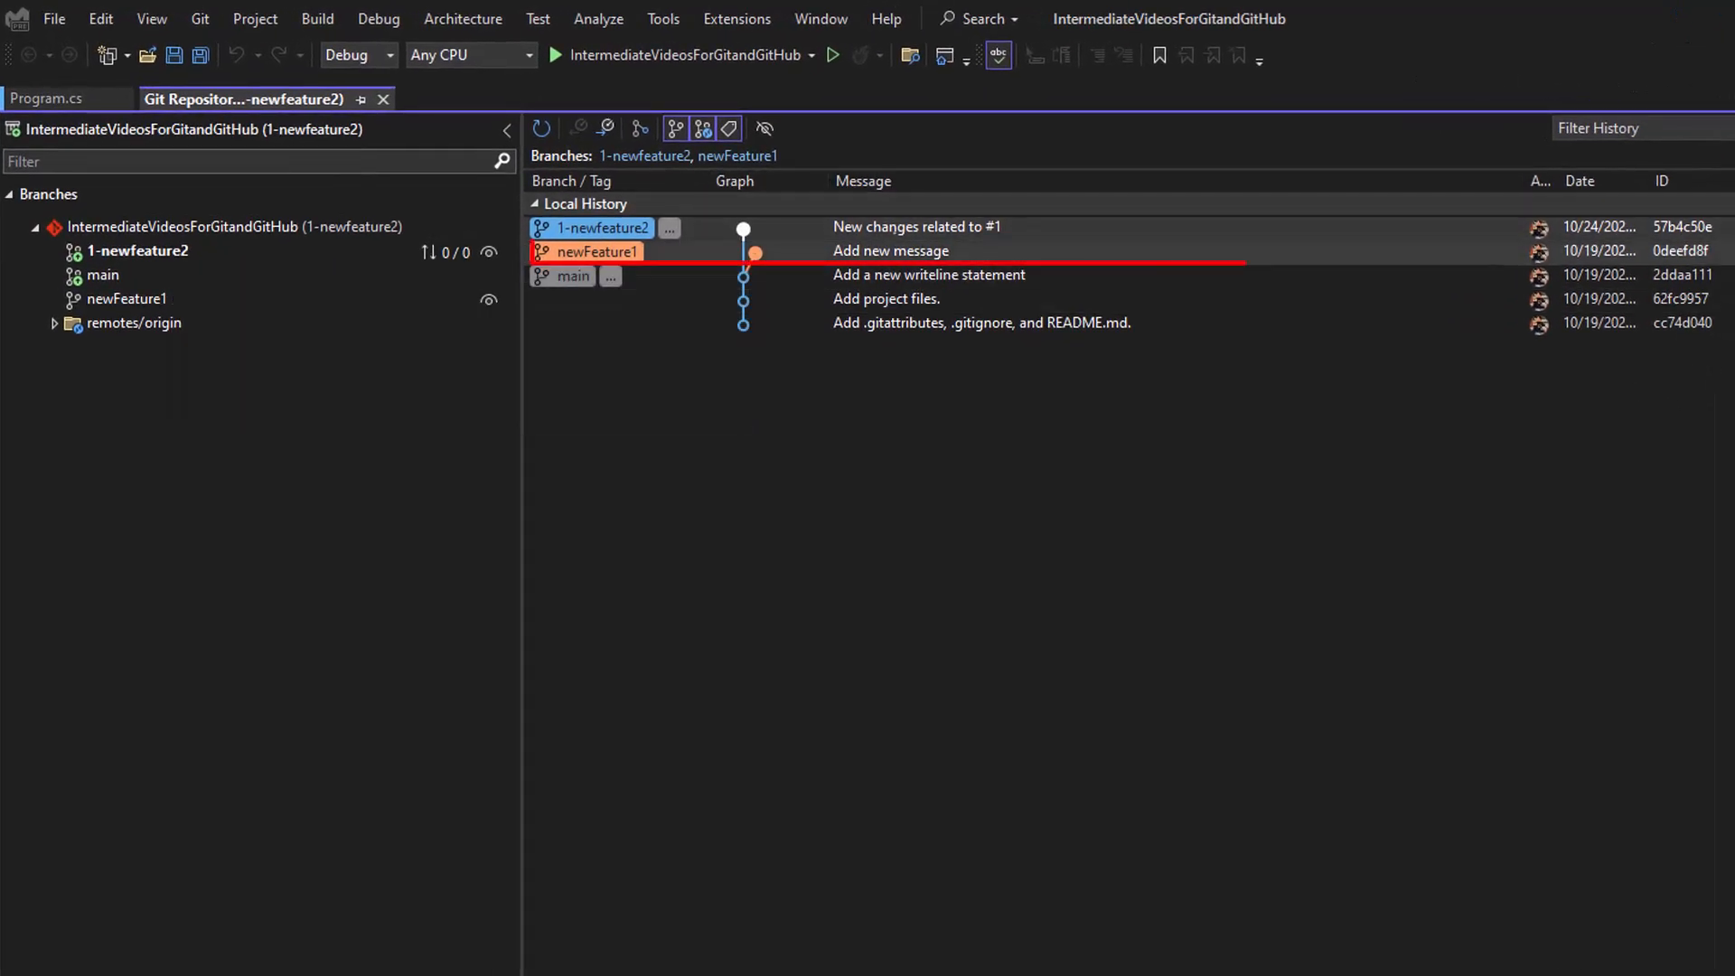
Step: Show the local branches list so newFeature1 can be selected for merging
{"action": "left_click", "coordinate": [891, 252]}
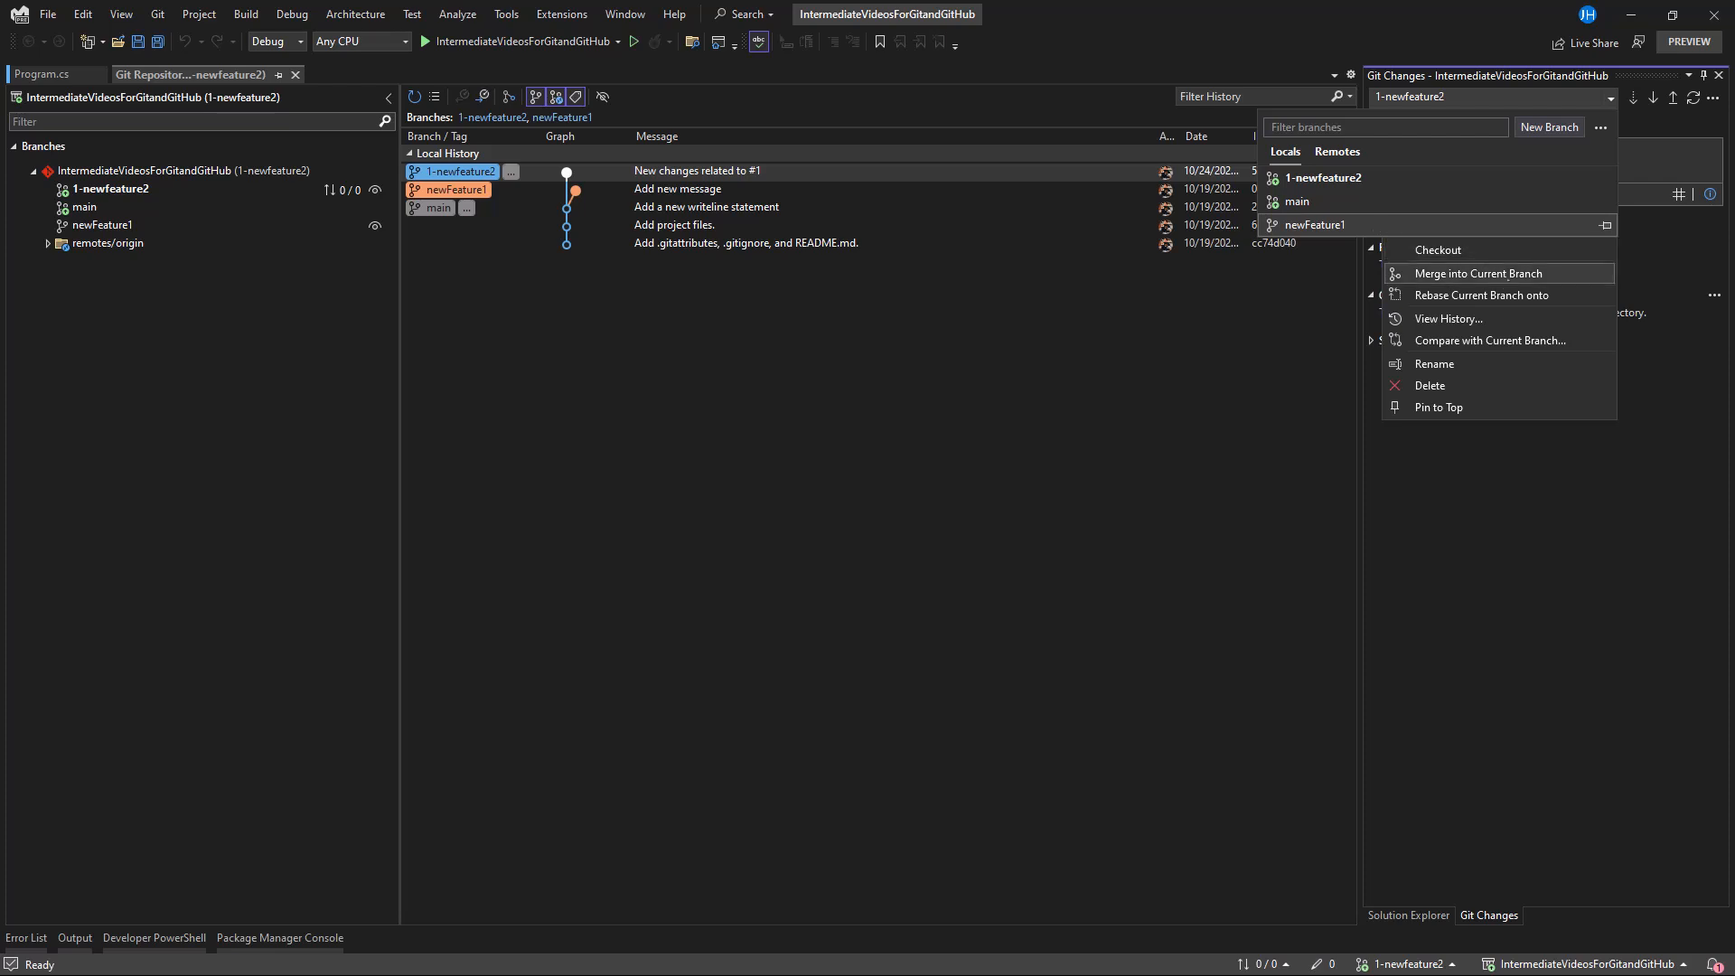
Step: Merge newFeature1 into 1-newfeature2, reviewing the Program.cs conflict before confirming
{"action": "left_click", "coordinate": [1476, 273]}
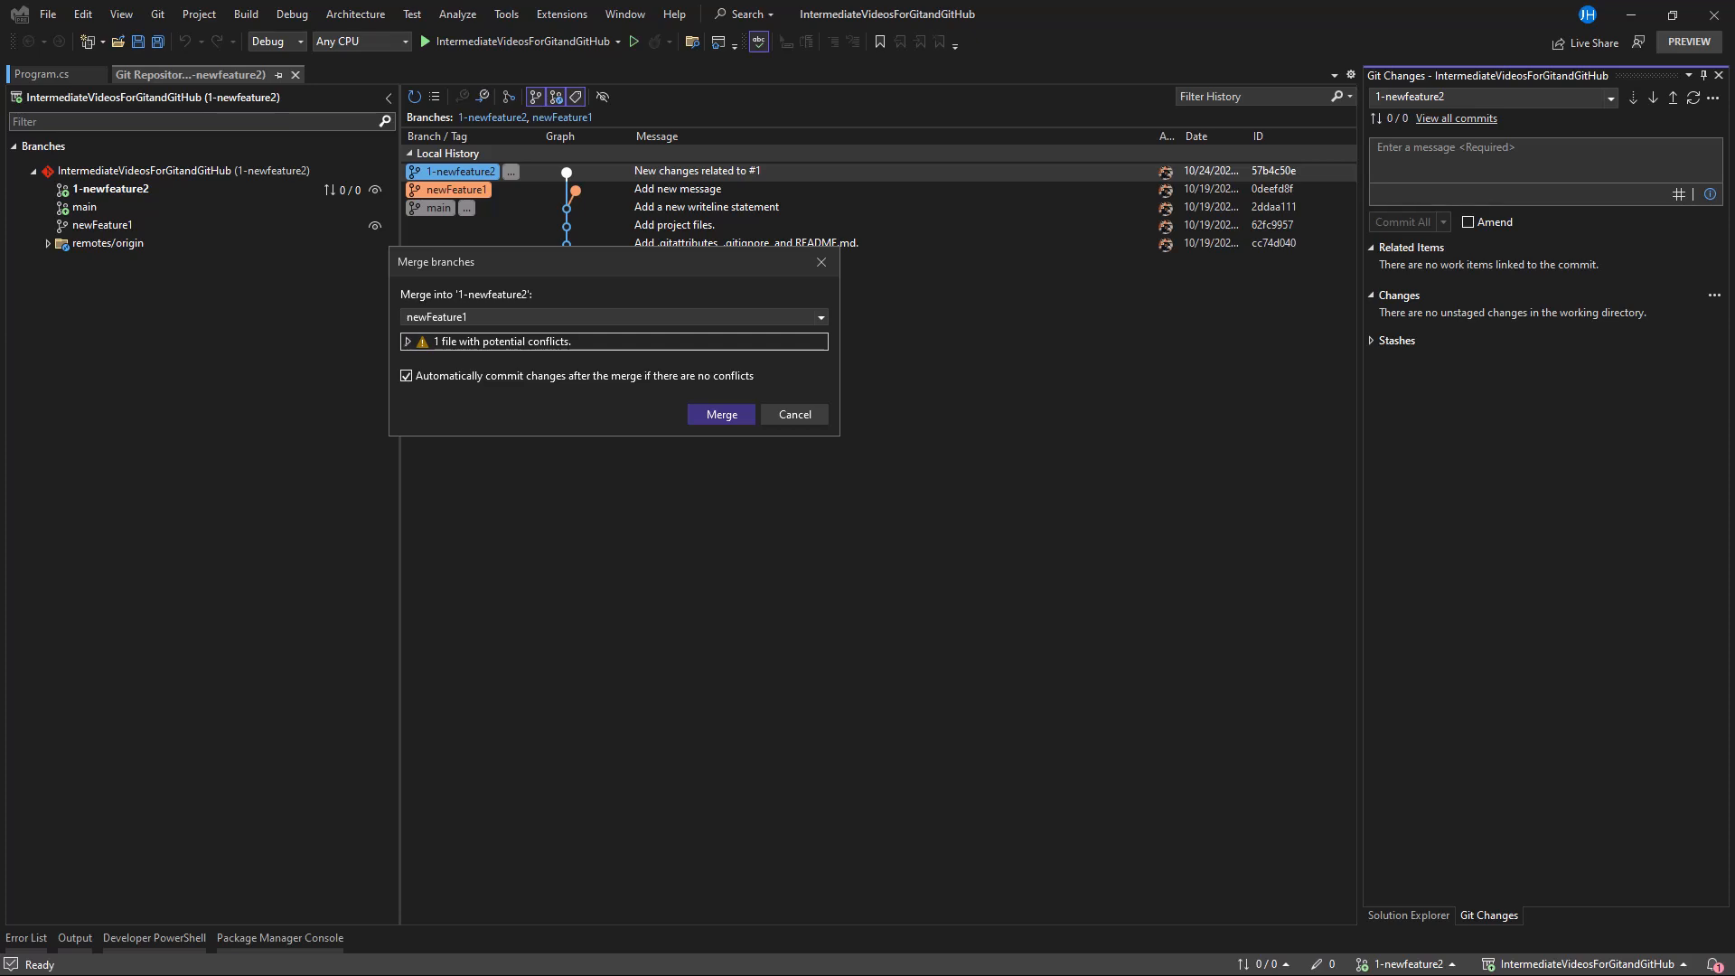
{"action": "left_click", "coordinate": [406, 342]}
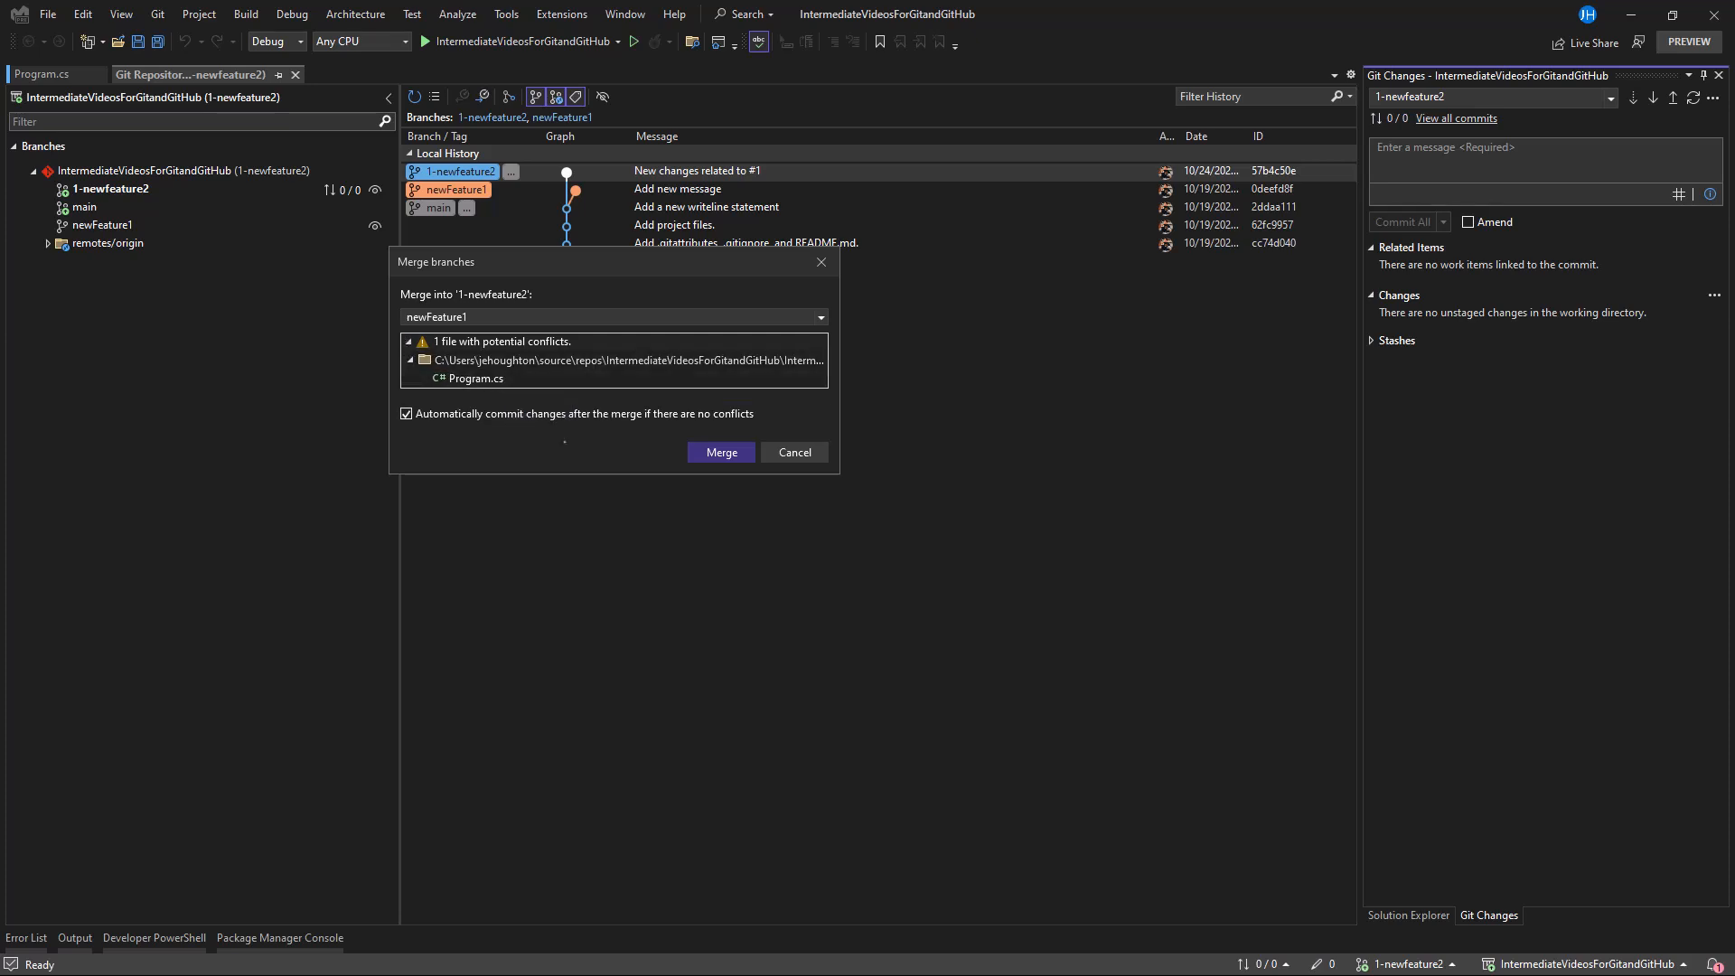
{"action": "left_click", "coordinate": [794, 452]}
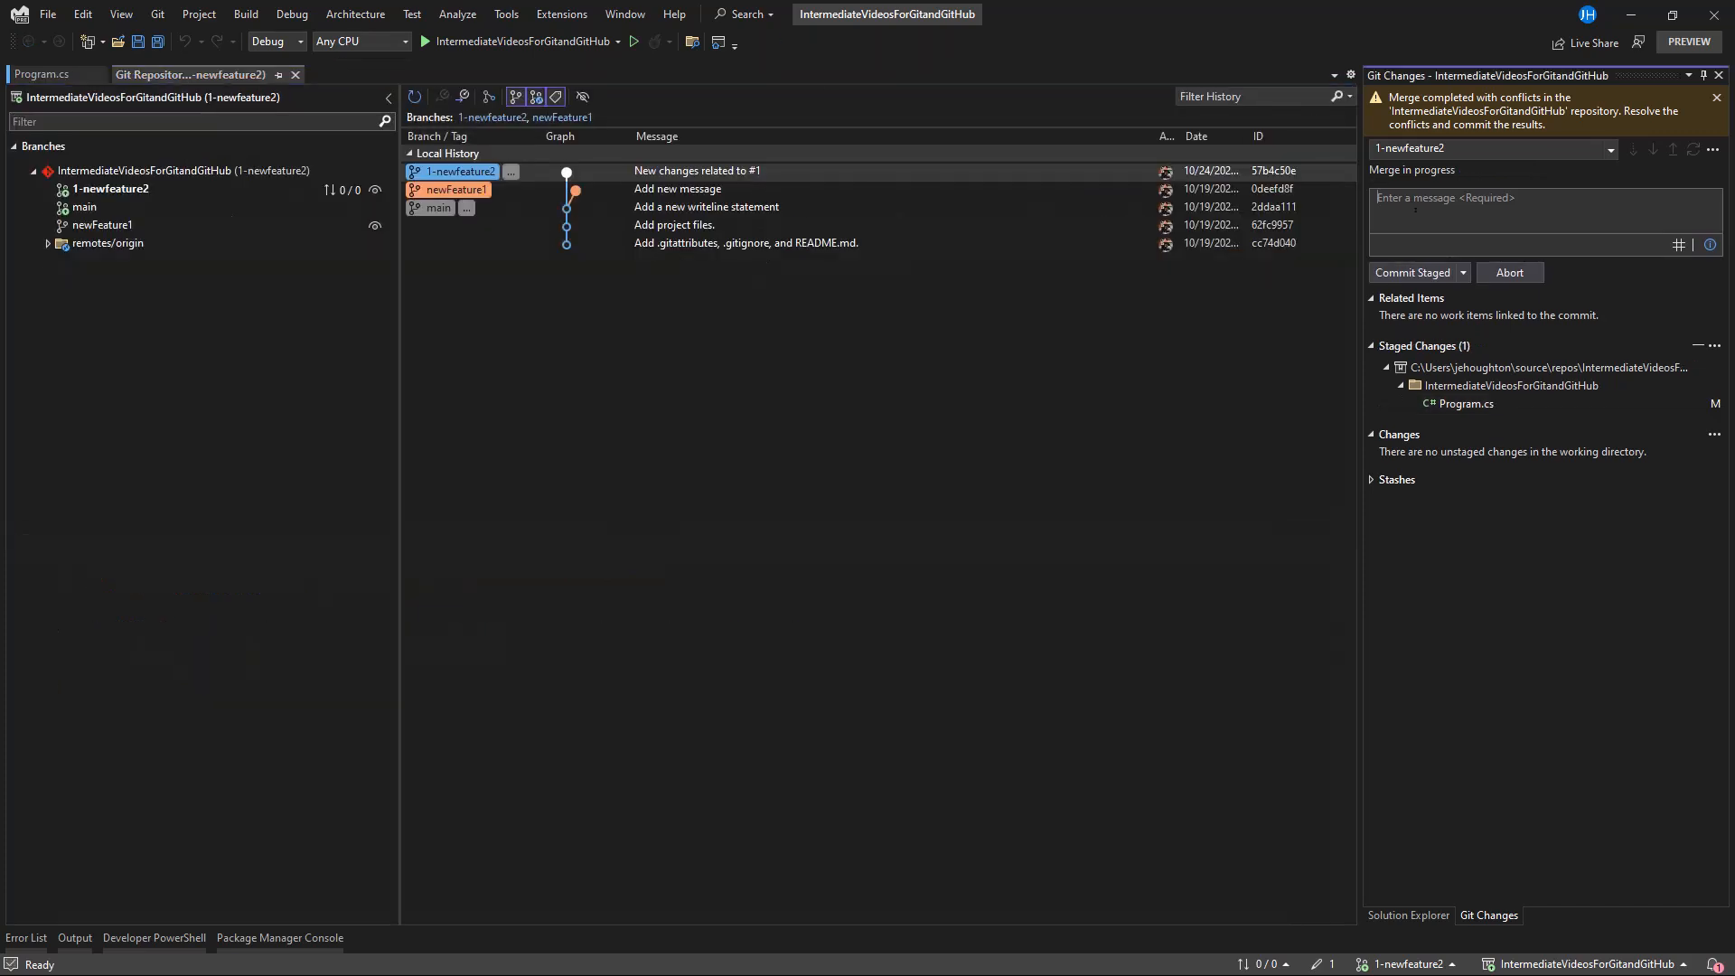
Step: Commit the staged merge locally with message 'Completed merge' and view it in history
{"action": "type", "text": "Completed merge"}
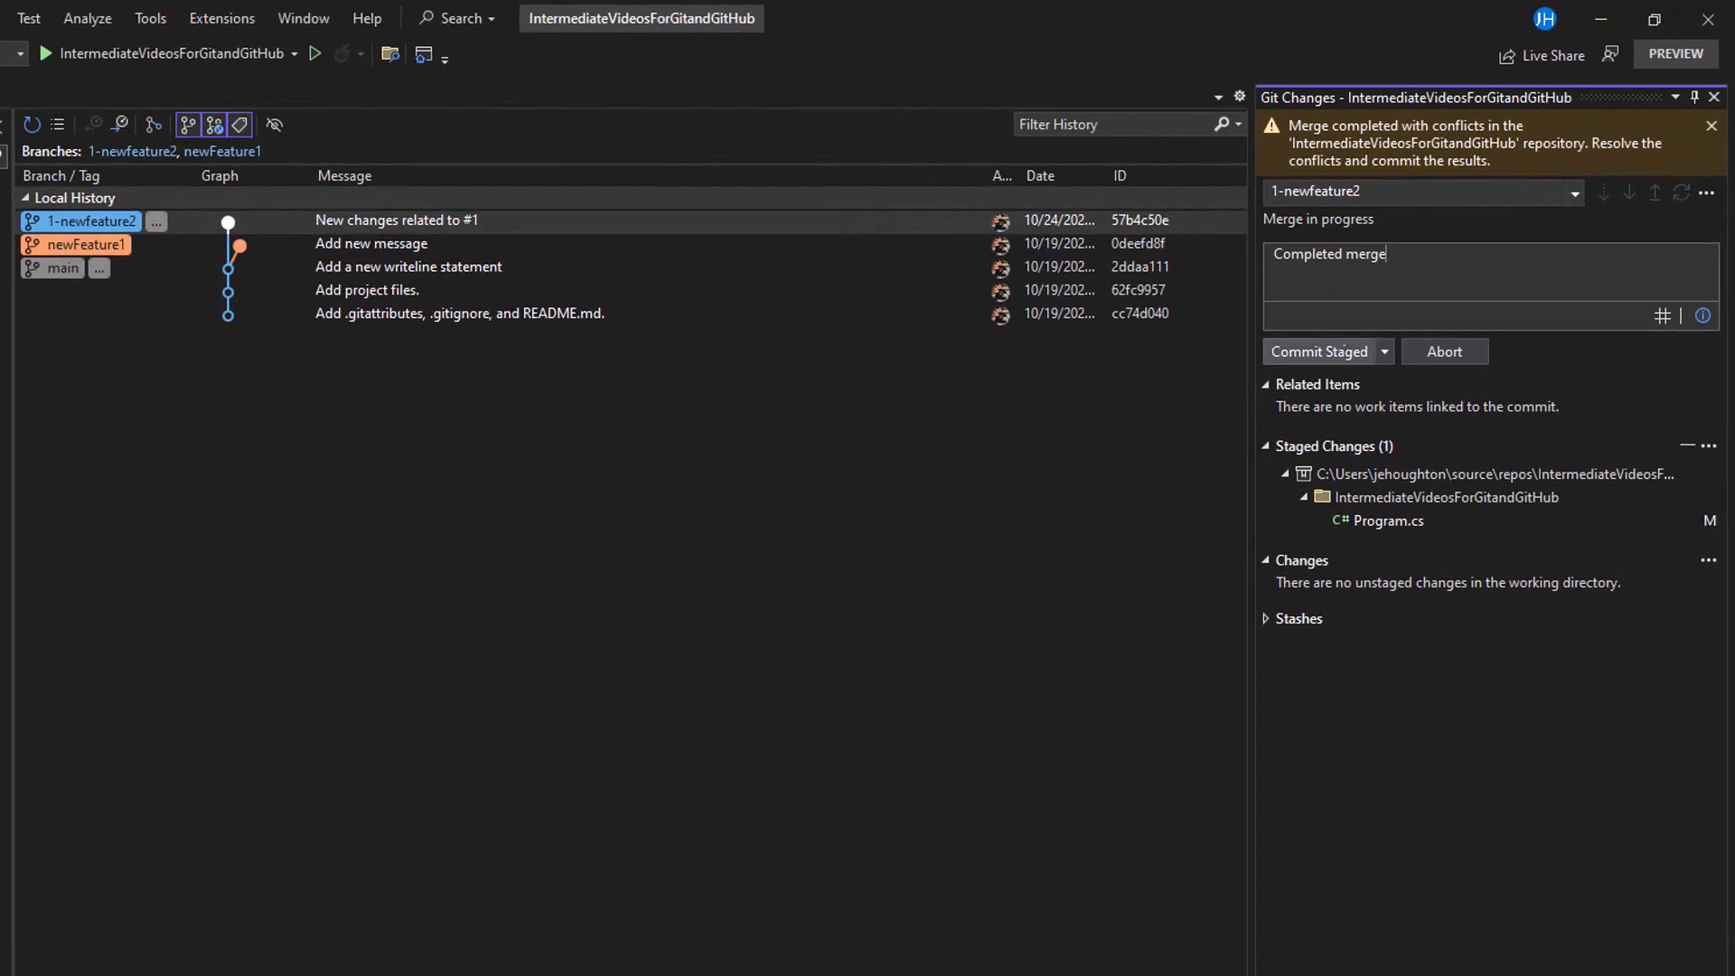
{"action": "left_click", "coordinate": [1319, 351]}
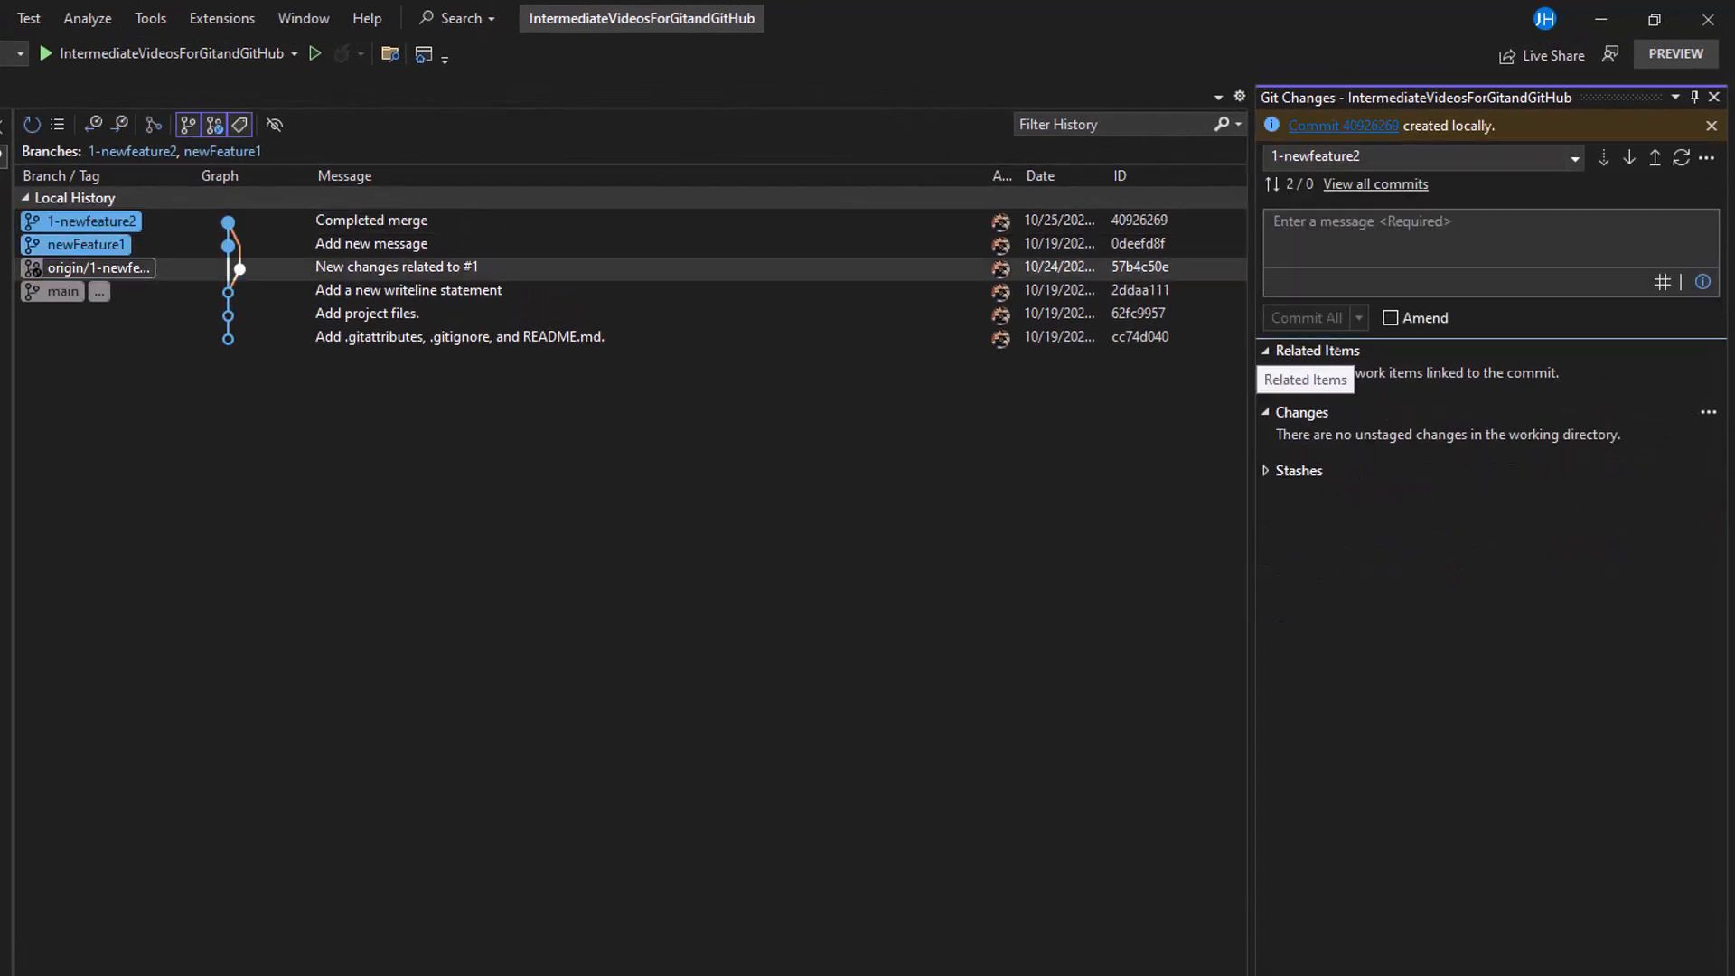
{"action": "left_click", "coordinate": [371, 218]}
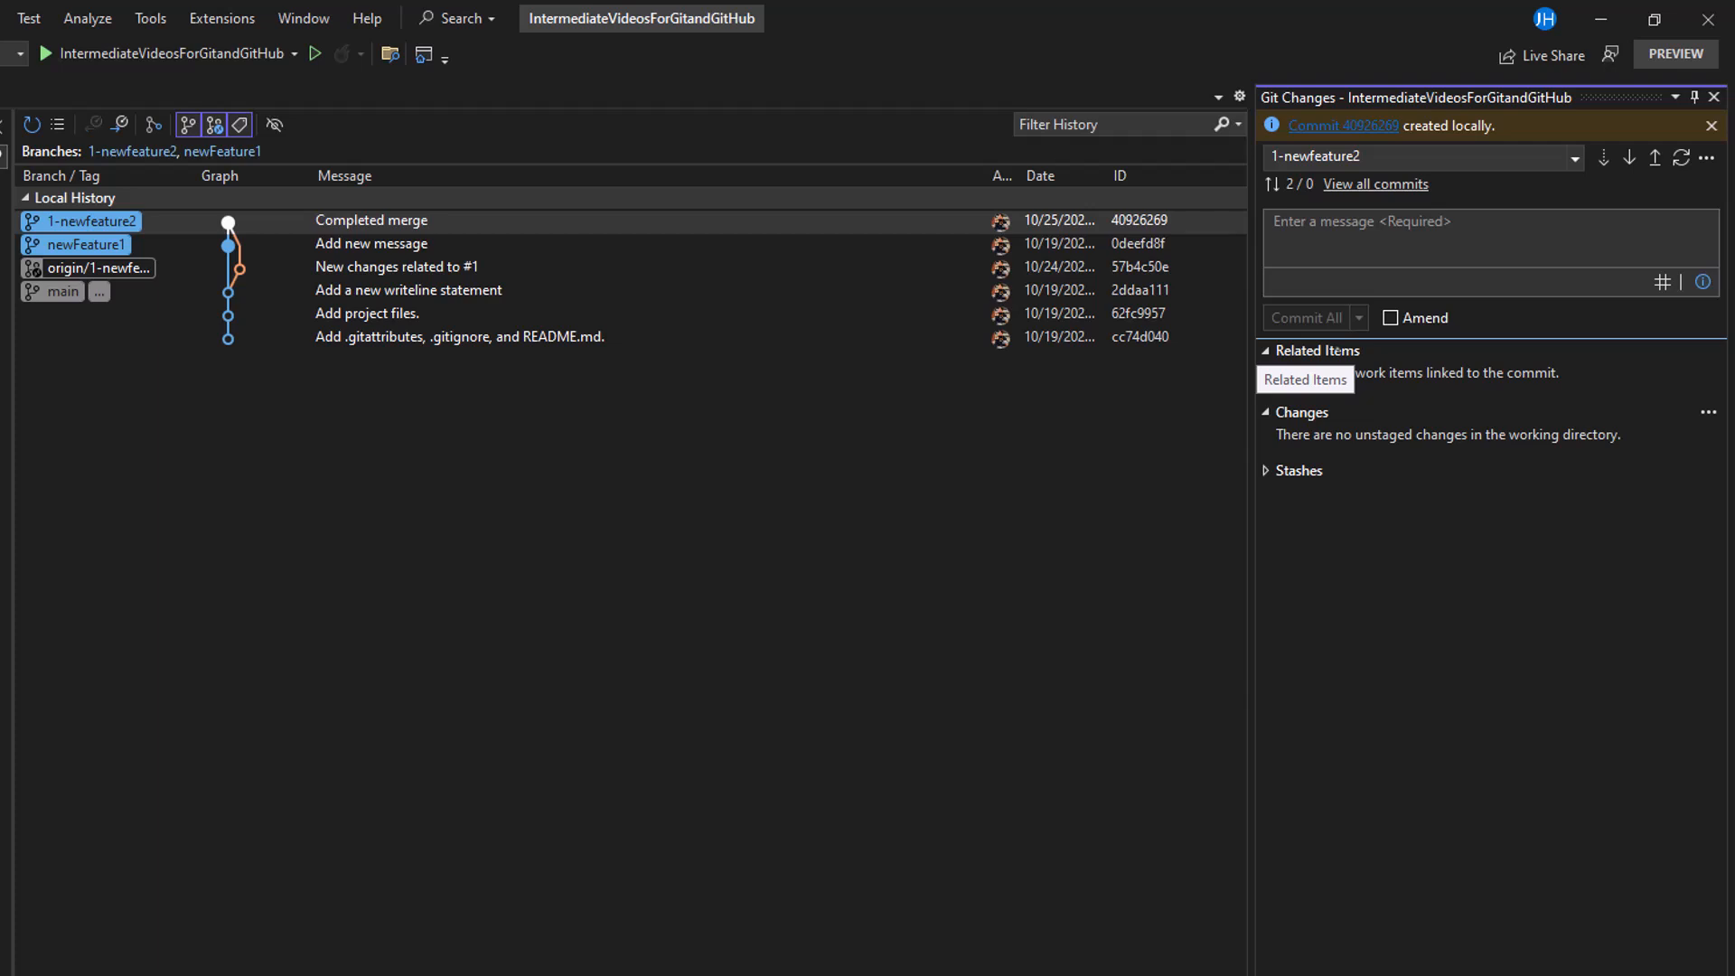